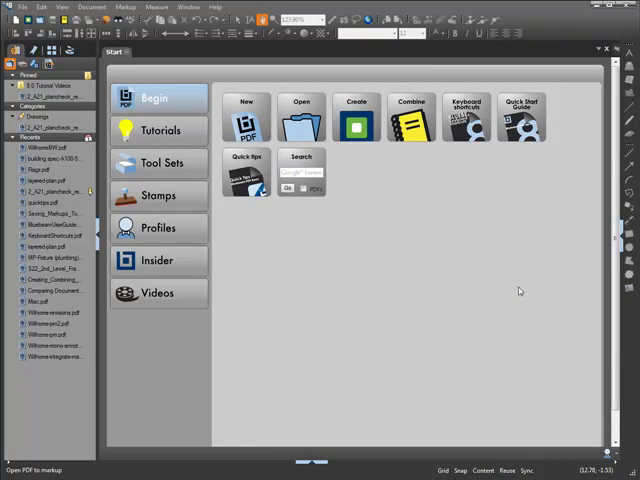
Step: Try a new blank PDF, cancel its page-size setup, then bring up the Open browser
{"action": "left_click", "coordinate": [247, 117]}
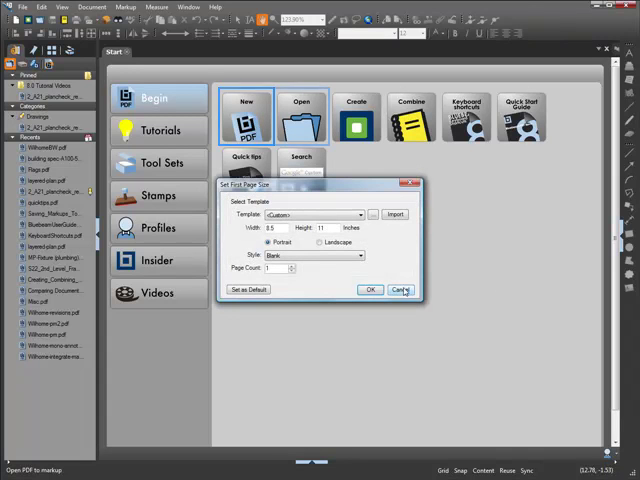
{"action": "left_click", "coordinate": [393, 289]}
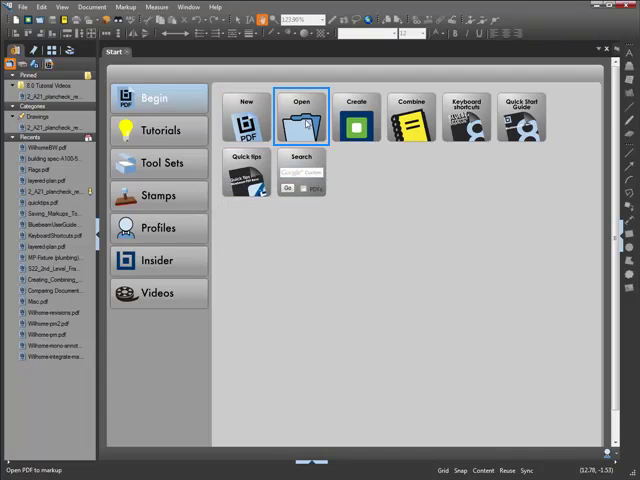
{"action": "left_click", "coordinate": [296, 112]}
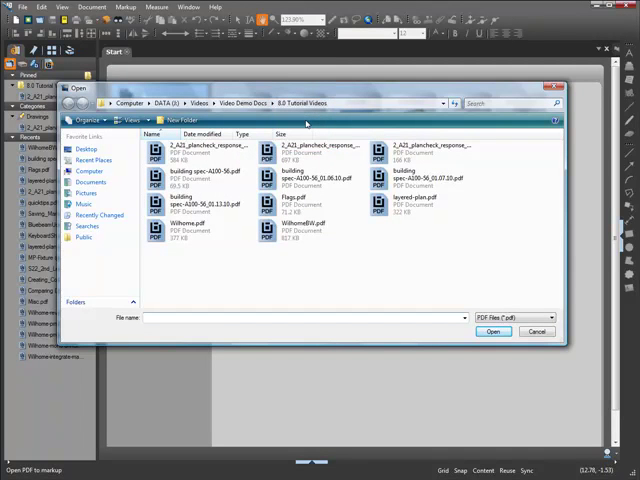
Step: Open WilhomeBW.pdf from the 8.0 Tutorial Videos folder
{"action": "left_click", "coordinate": [537, 331]}
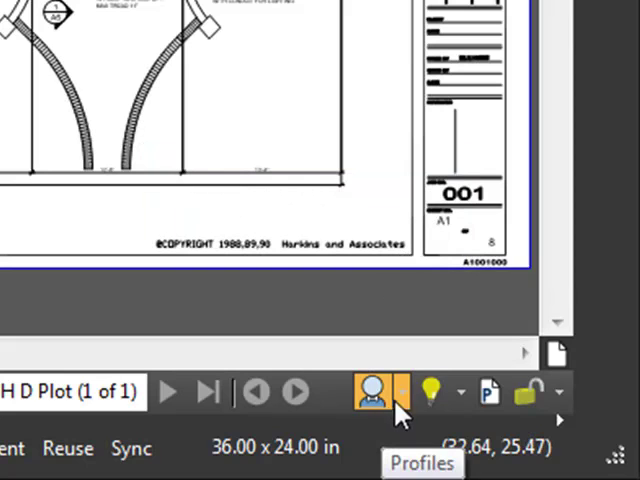
{"action": "left_click", "coordinate": [375, 391]}
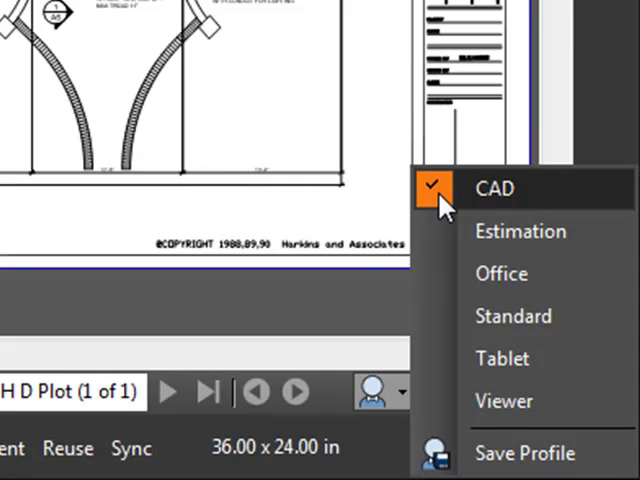
{"action": "left_click", "coordinate": [495, 188]}
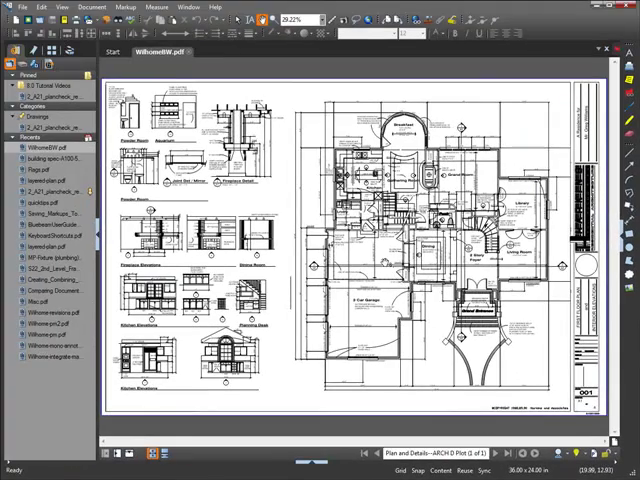
{"action": "mouse_move", "coordinate": [385, 260]}
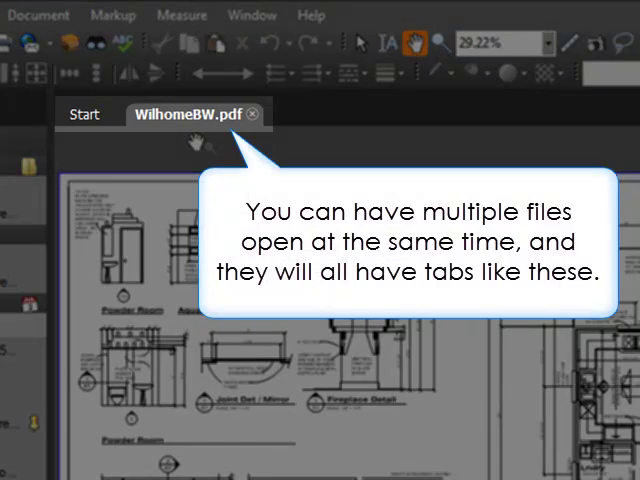
{"action": "mouse_move", "coordinate": [310, 118]}
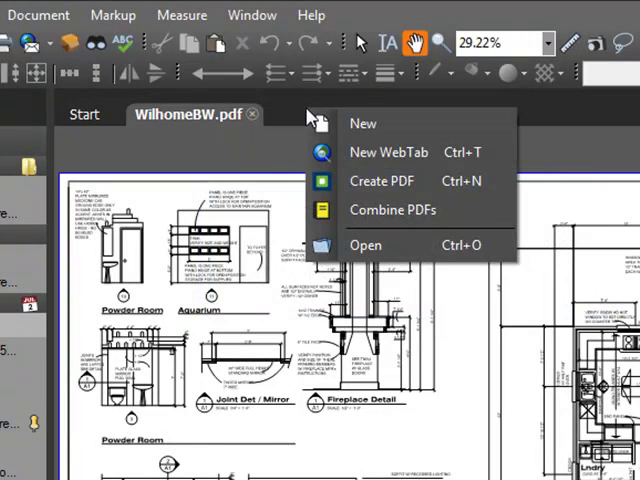
{"action": "mouse_move", "coordinate": [365, 244]}
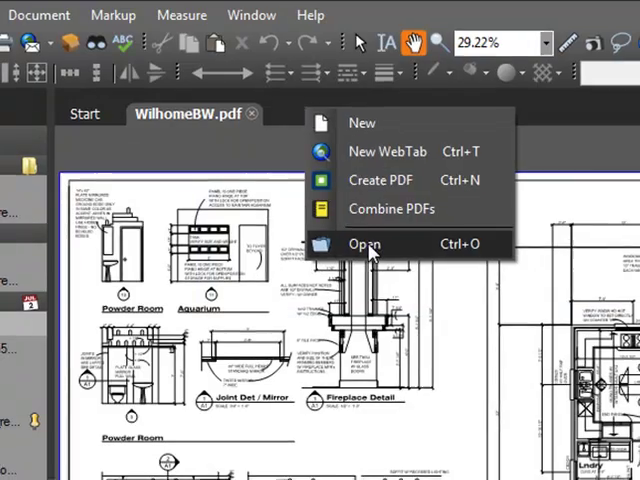
Step: Open building spec-A100-56.pdf in a second tab beside WilhomeBW
{"action": "left_click", "coordinate": [364, 243]}
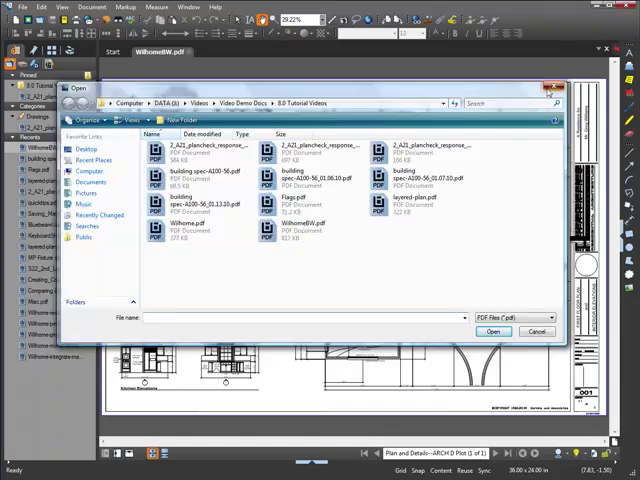
{"action": "left_click", "coordinate": [492, 331]}
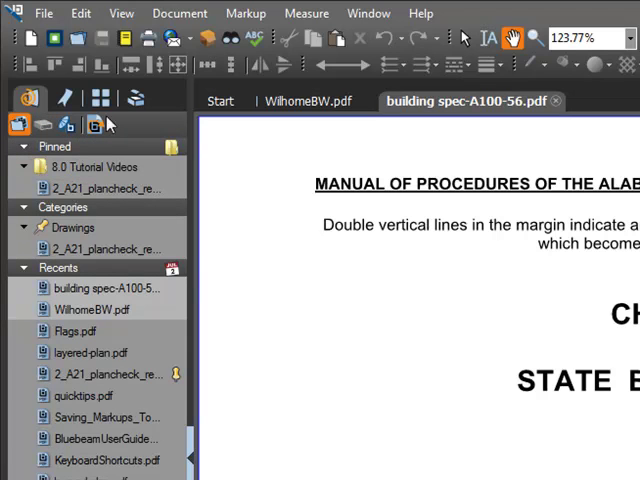
Step: Switch to the WilhomeBW tab, with Flags.pdf and the S22 framing plan added as tabs
{"action": "left_click", "coordinate": [44, 13]}
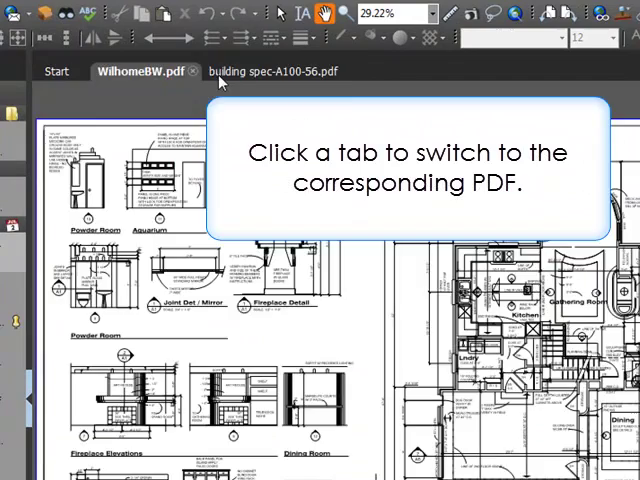
{"action": "left_click", "coordinate": [272, 71]}
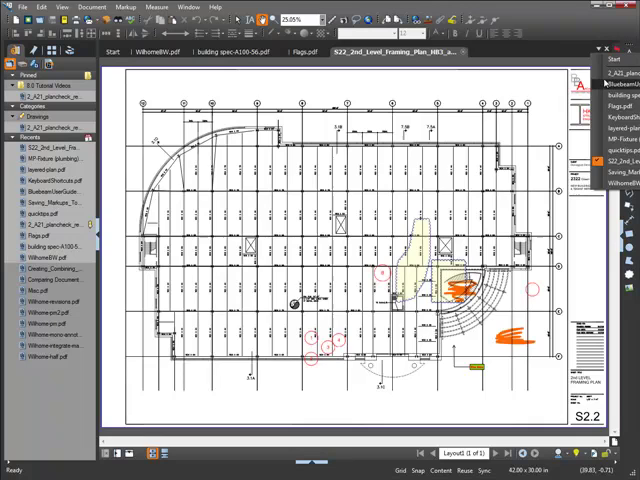
Step: Close the MP-Fixture, KeyboardShortcuts and quicktips PDF tabs, leaving the house elevations shown
{"action": "left_click", "coordinate": [498, 51]}
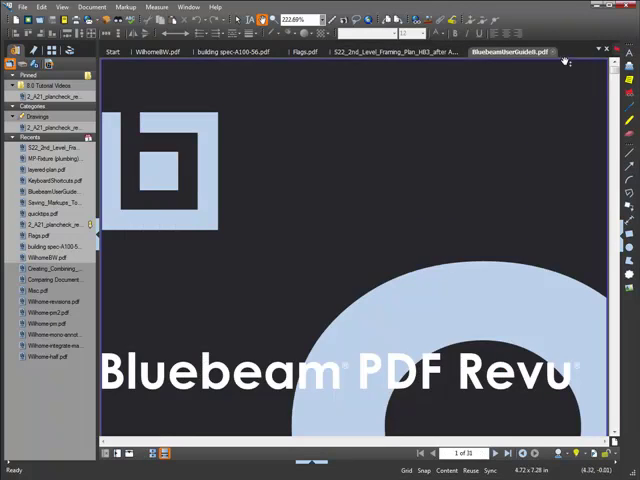
{"action": "left_click", "coordinate": [562, 51]}
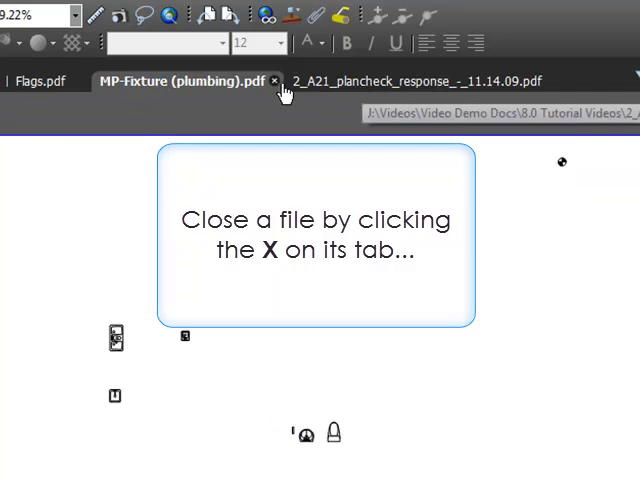
{"action": "left_click", "coordinate": [275, 81]}
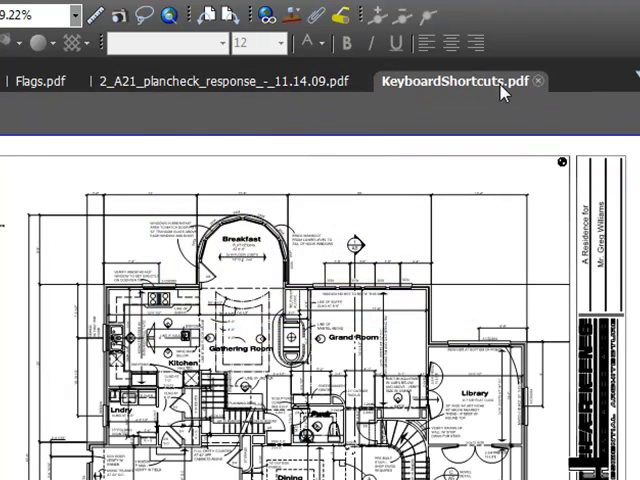
{"action": "left_click", "coordinate": [470, 81]}
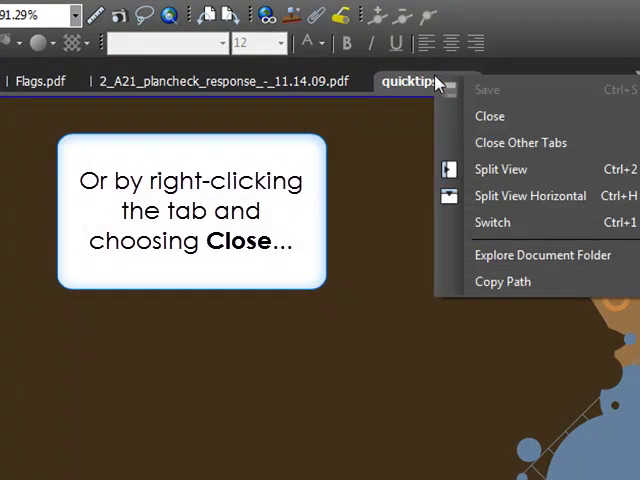
{"action": "left_click", "coordinate": [490, 116]}
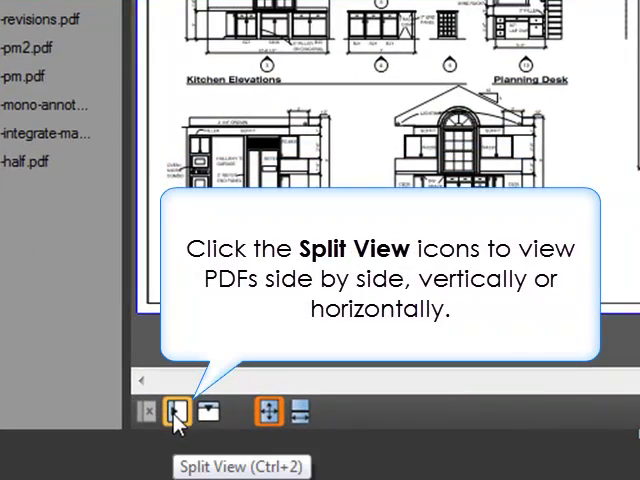
Step: Split the view side by side, then horizontally, then unsplit back to one pane
{"action": "left_click", "coordinate": [173, 412]}
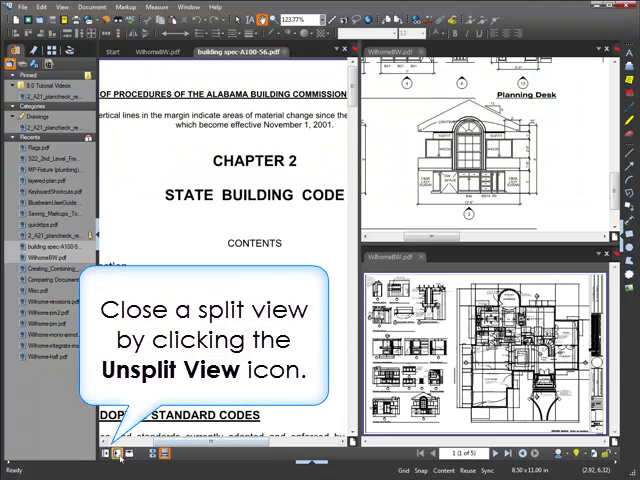
{"action": "left_click", "coordinate": [102, 458]}
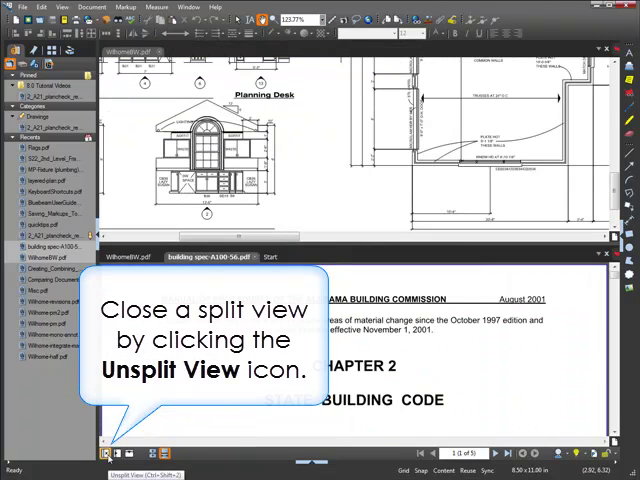
{"action": "left_click", "coordinate": [102, 456]}
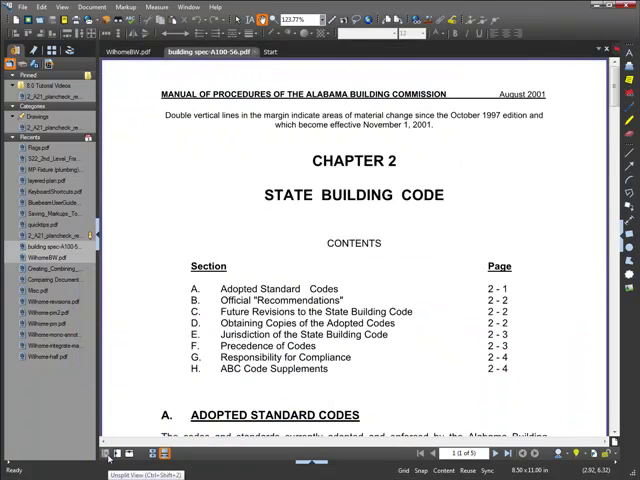
Step: Split the WilhomeBW plan into side-by-side panes and turn on Sync
{"action": "left_click", "coordinate": [120, 51]}
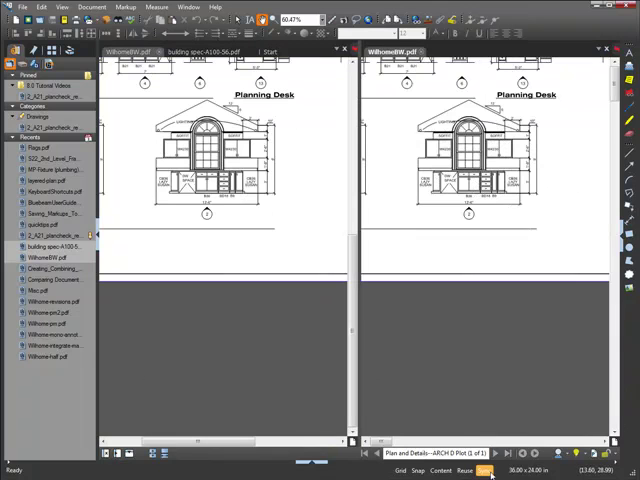
{"action": "left_click", "coordinate": [488, 470]}
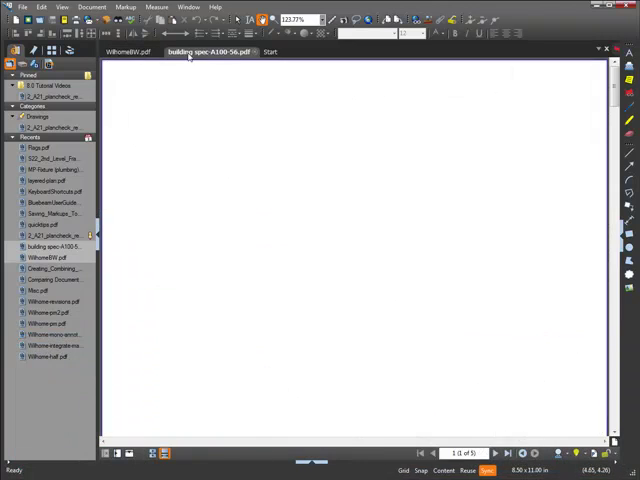
Step: Switch to the building spec tab to read its fire-door labeling requirements
{"action": "left_click", "coordinate": [205, 51]}
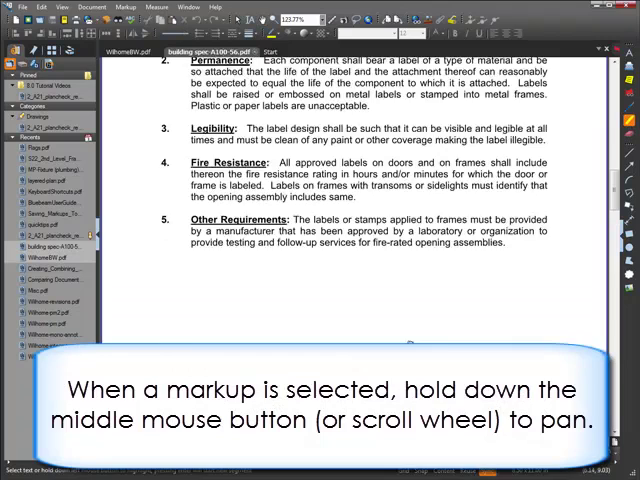
Step: Zoom out to see the entire WilhomeBW floor plan sheet
{"action": "scroll", "scroll_direction": "down", "scroll_amount": 3}
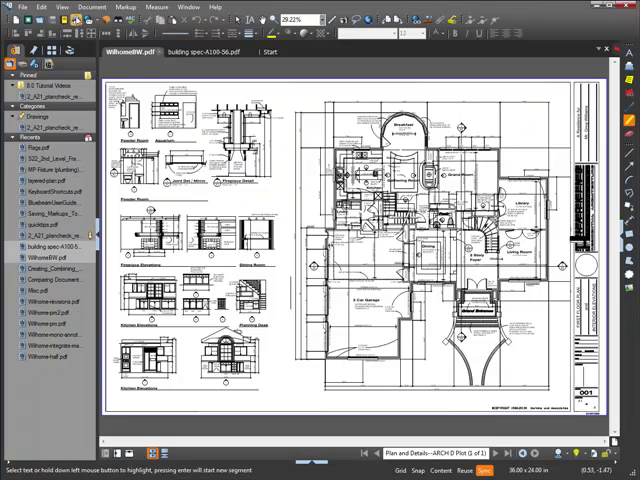
Step: Fit the floor plan sheet, then return to the building spec's page 2
{"action": "left_click", "coordinate": [63, 7]}
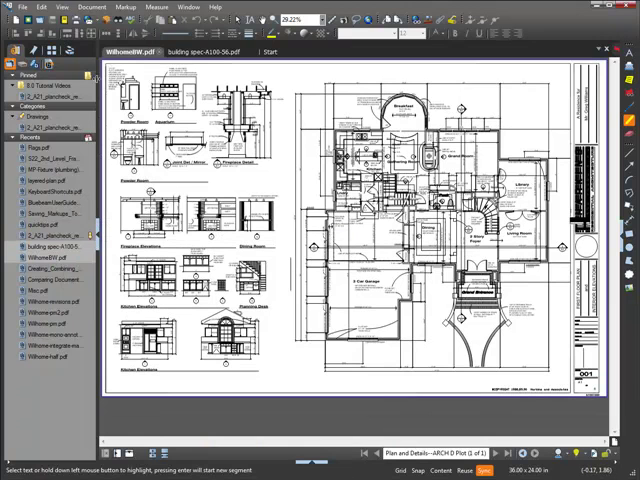
{"action": "left_click", "coordinate": [205, 51]}
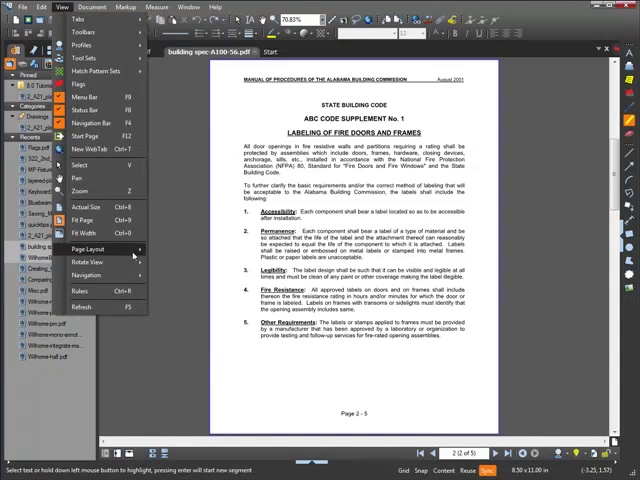
{"action": "mouse_move", "coordinate": [82, 248]}
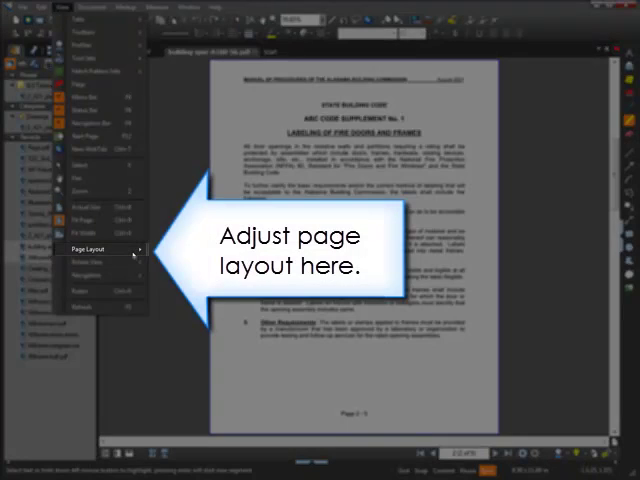
Step: Set the page layout to Continuous, then switch it to a different layout
{"action": "left_click", "coordinate": [88, 248]}
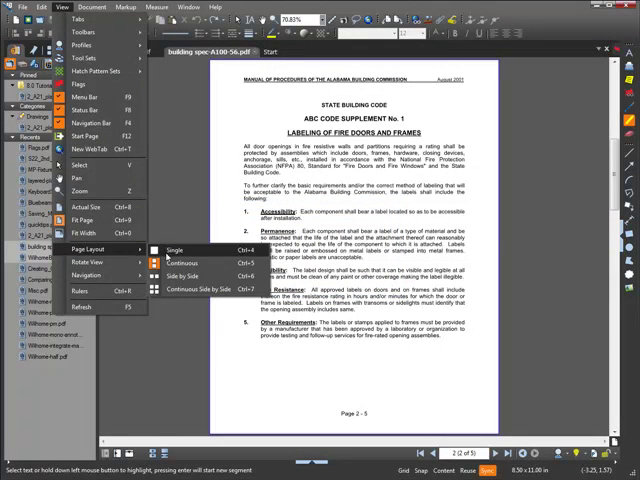
{"action": "left_click", "coordinate": [170, 248]}
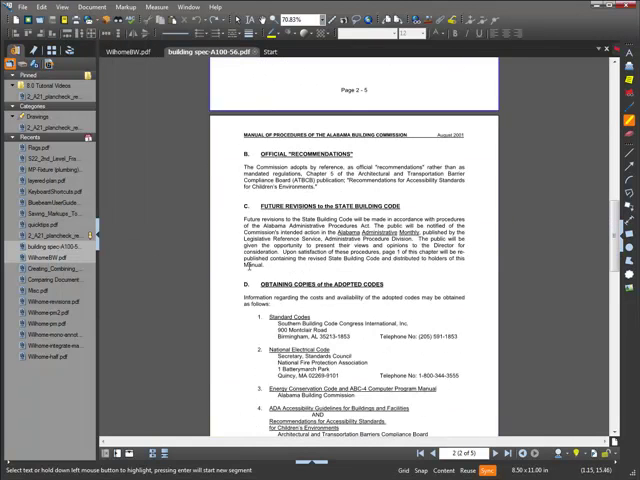
{"action": "left_click", "coordinate": [70, 8]}
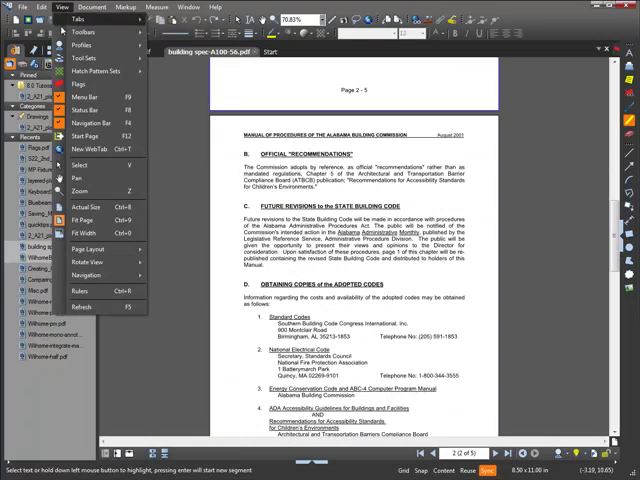
{"action": "left_click", "coordinate": [88, 243]}
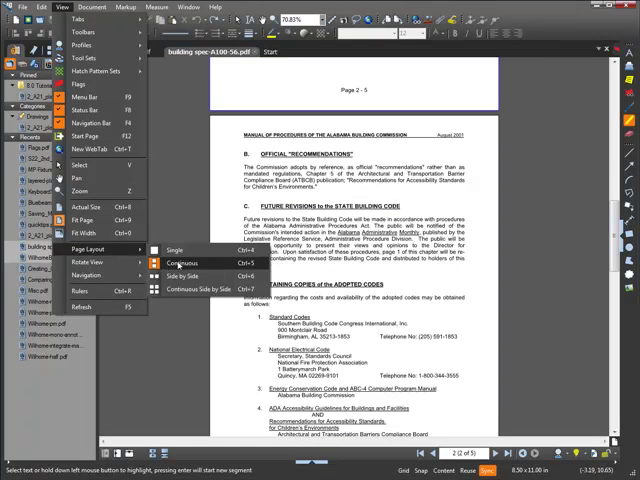
{"action": "left_click", "coordinate": [177, 262]}
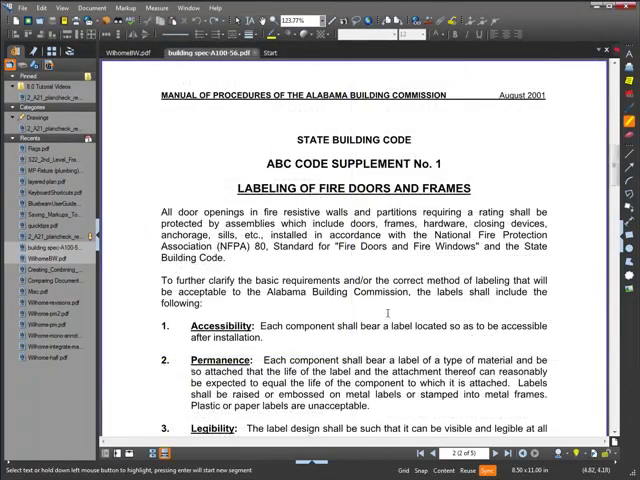
Step: Jump to the last page, back to the first, then to the last page again
{"action": "scroll", "scroll_direction": "down", "scroll_amount": 3}
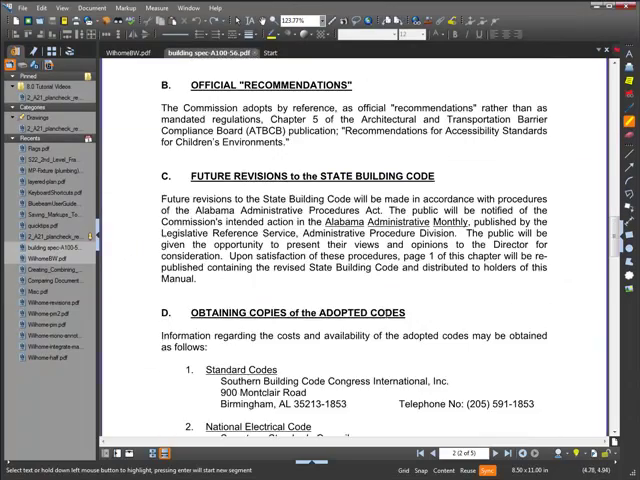
{"action": "left_click", "coordinate": [390, 432]}
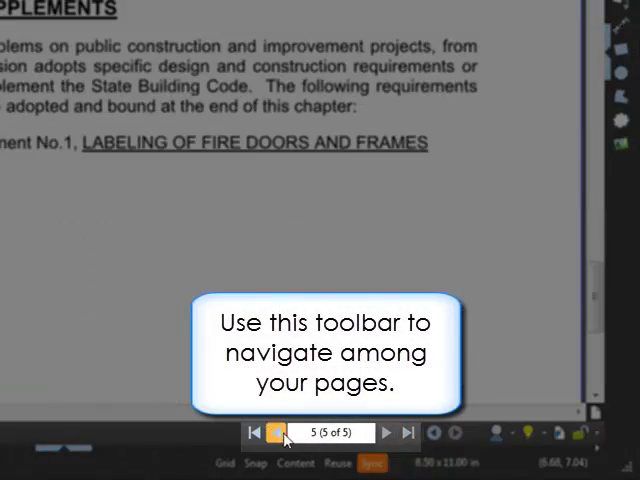
{"action": "left_click", "coordinate": [256, 431]}
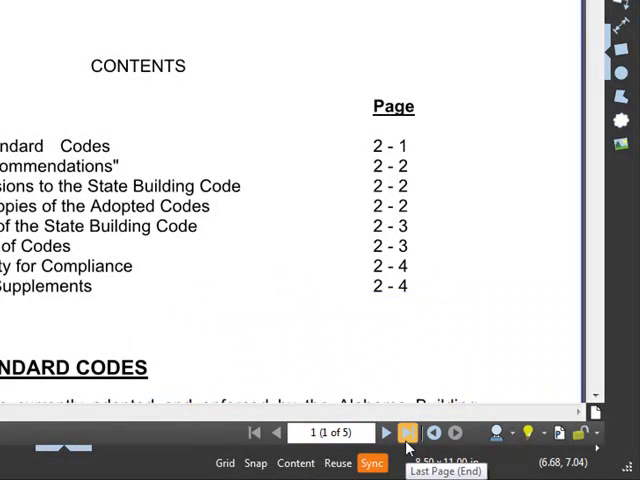
{"action": "left_click", "coordinate": [405, 432]}
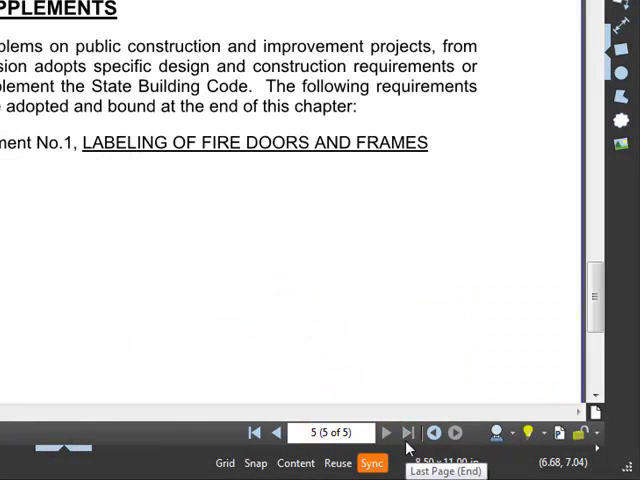
{"action": "left_click", "coordinate": [330, 432]}
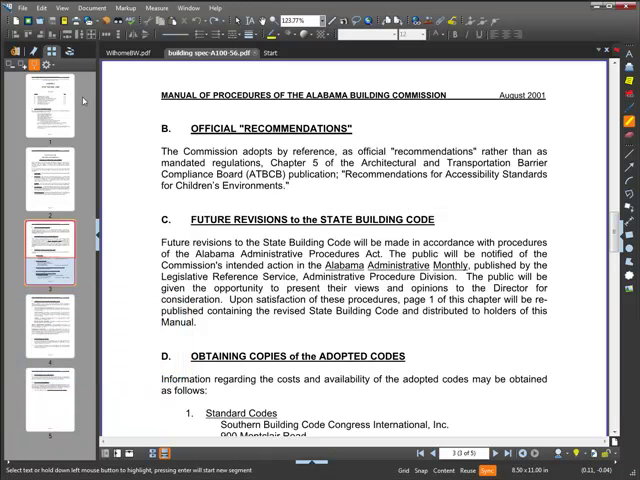
{"action": "mouse_move", "coordinate": [82, 100]}
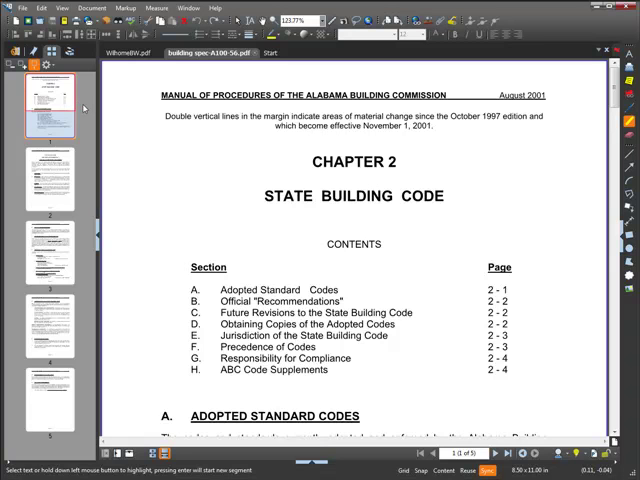
Step: Go to page 1 of the building spec using its thumbnail
{"action": "left_click", "coordinate": [125, 50]}
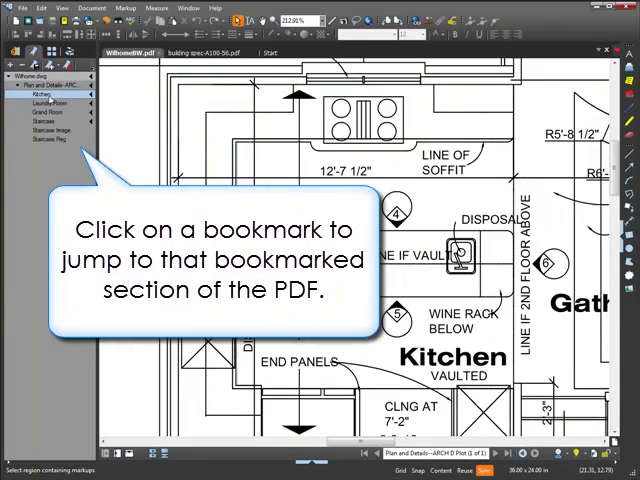
Step: Jump to the Laundry Room bookmark and the bookmark listed below it
{"action": "left_click", "coordinate": [50, 103]}
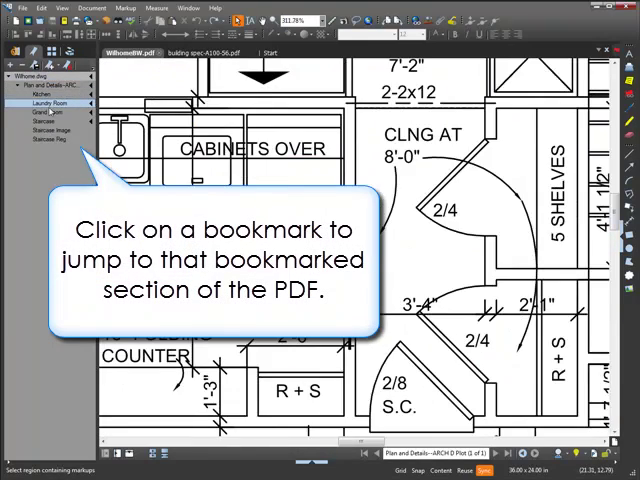
{"action": "left_click", "coordinate": [47, 117]}
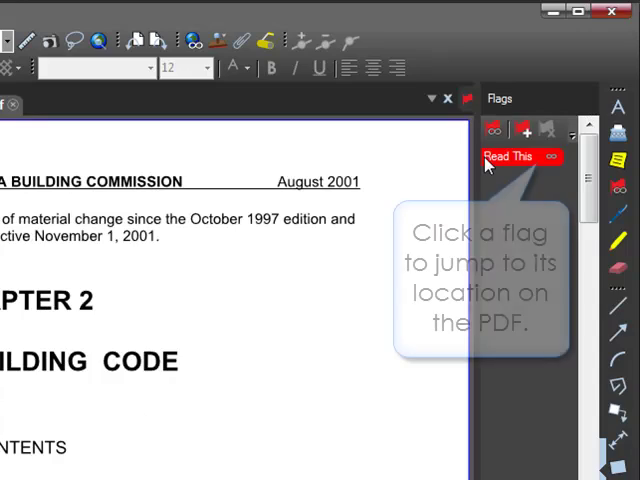
Step: Go to the Read This flag on page 2, the fire-door labeling supplement
{"action": "left_click", "coordinate": [513, 156]}
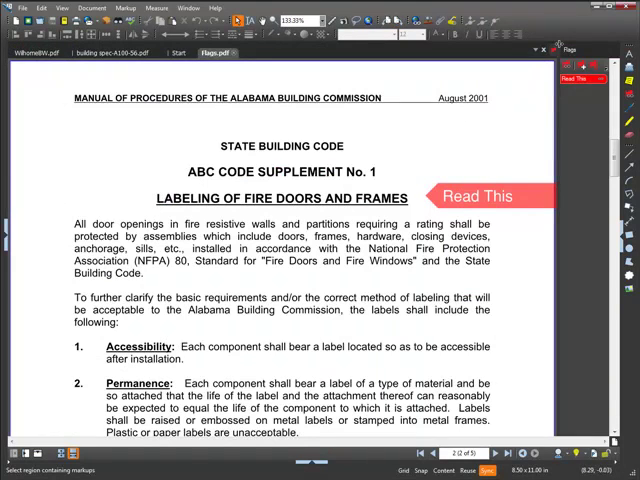
{"action": "left_click", "coordinate": [322, 20]}
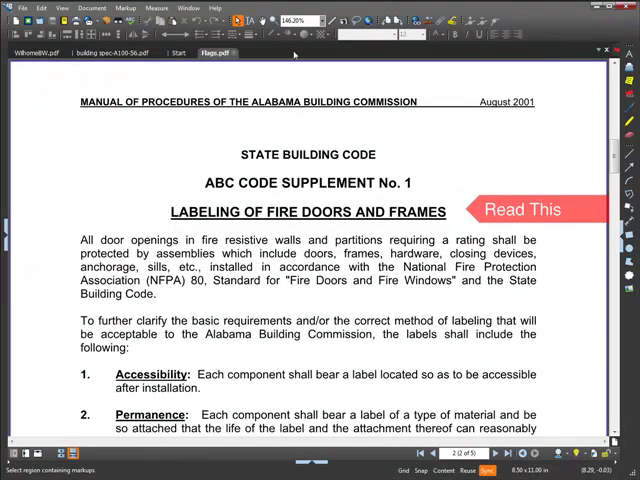